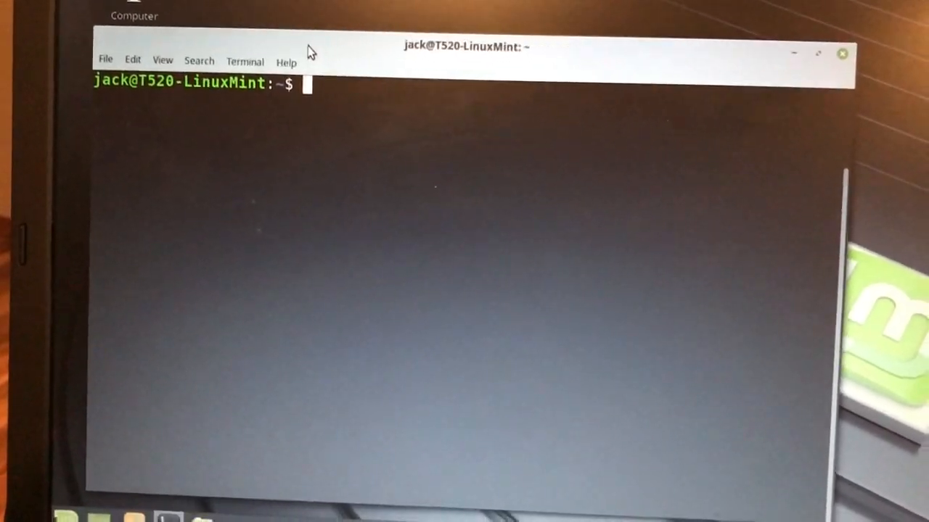
- Run sudo setsid /sbin/agetty -L 4800 ttyUSB0 vt100 to offer a serial login on ttyUSB0
type("sudo setsid /sbin/agetty -L 4800 ttyUSB0 vt100")
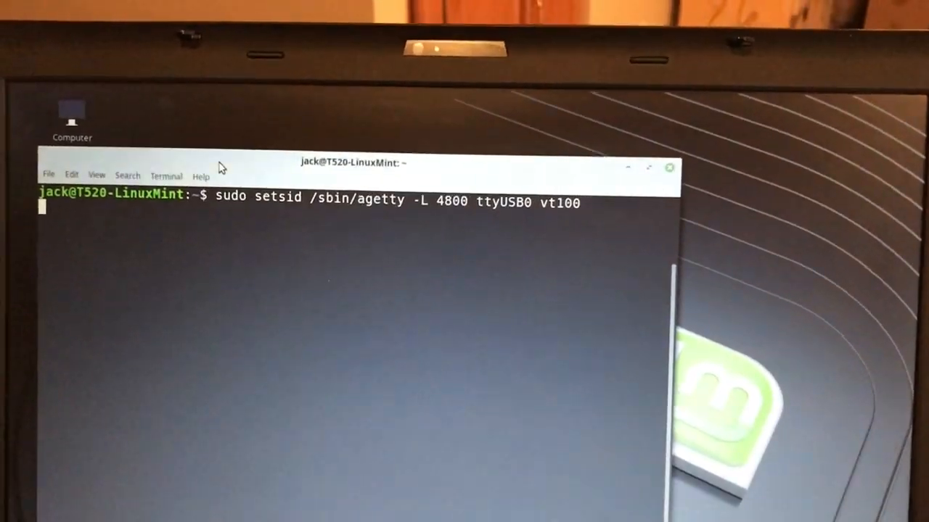
key("Return")
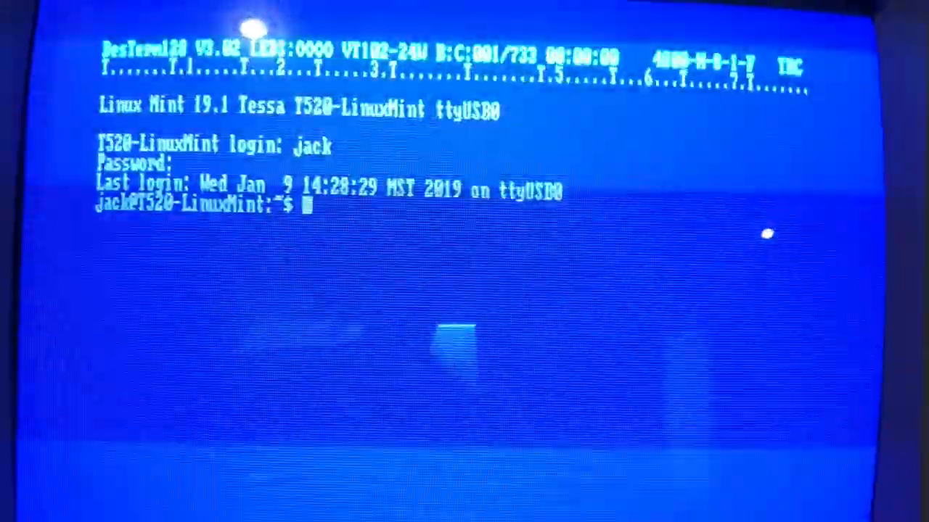
- Start the links browser from the shell prompt over the DesTerm serial session
type("link")
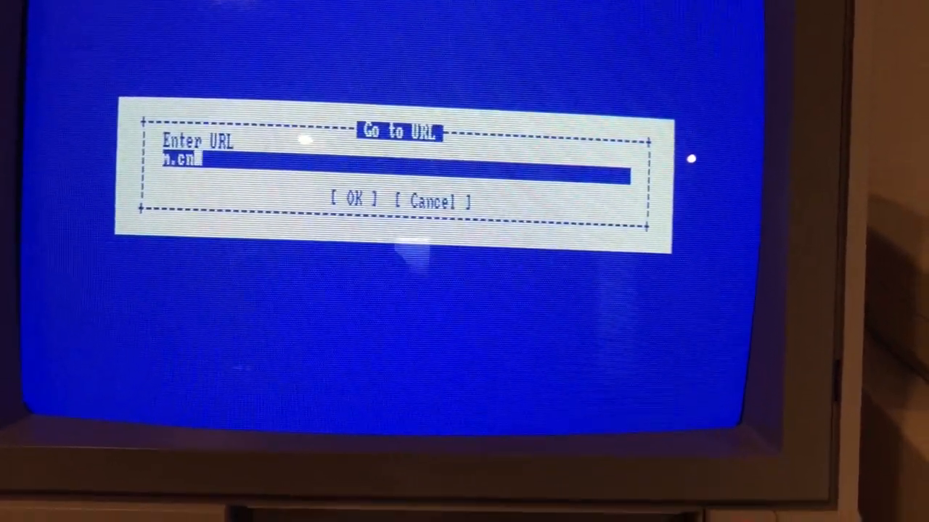
- Go to m.cnn.com from the Go to URL prompt and confirm with OK
type("n.co")
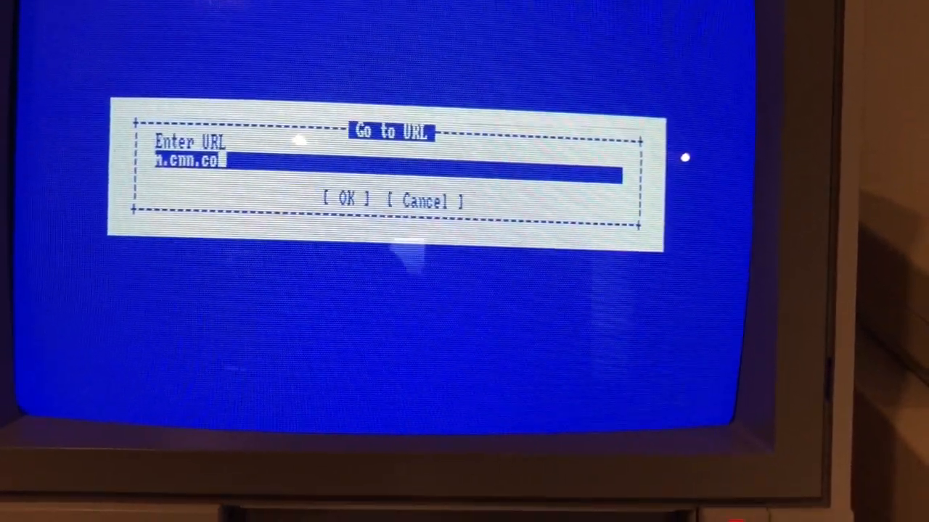
left_click(351, 200)
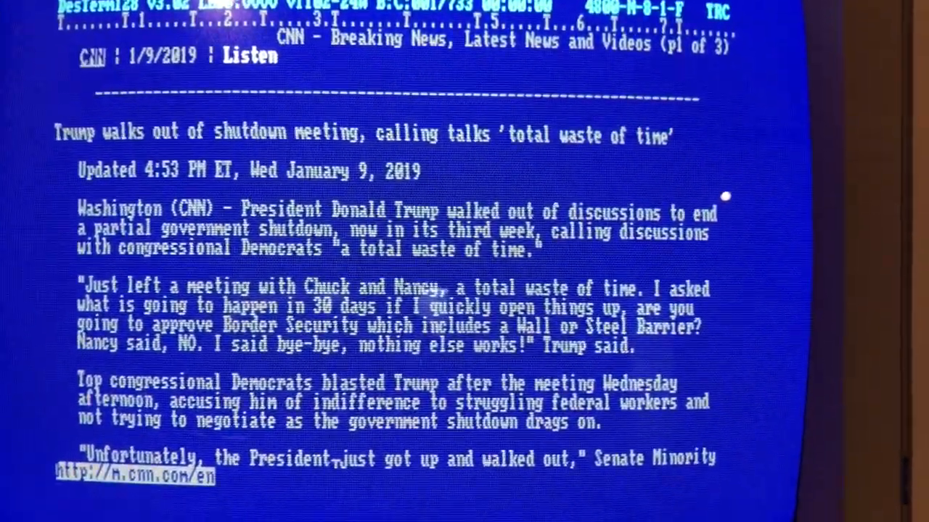
- Scroll down through the CNN shutdown-meeting article to its second page
scroll("down", 3)
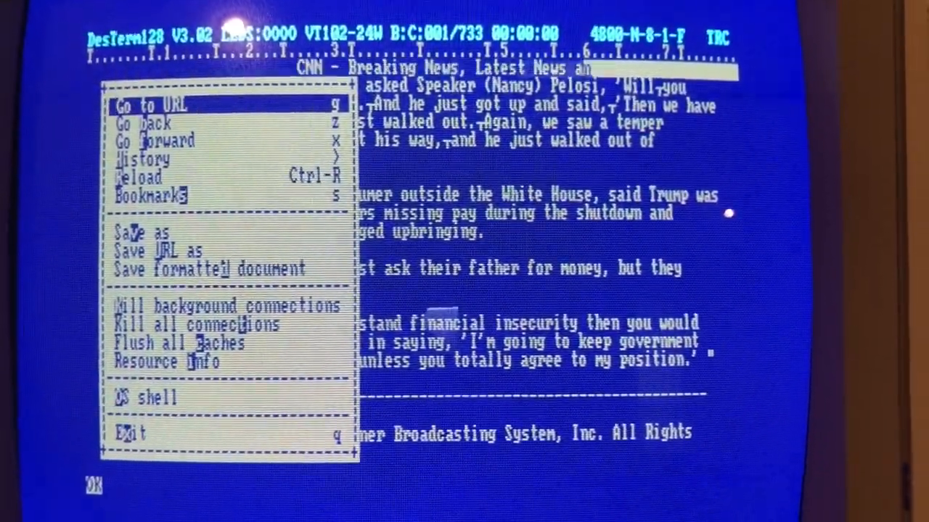
- Quit Links via File > Exit and confirm Yes in the Exit Links dialog
left_click(131, 433)
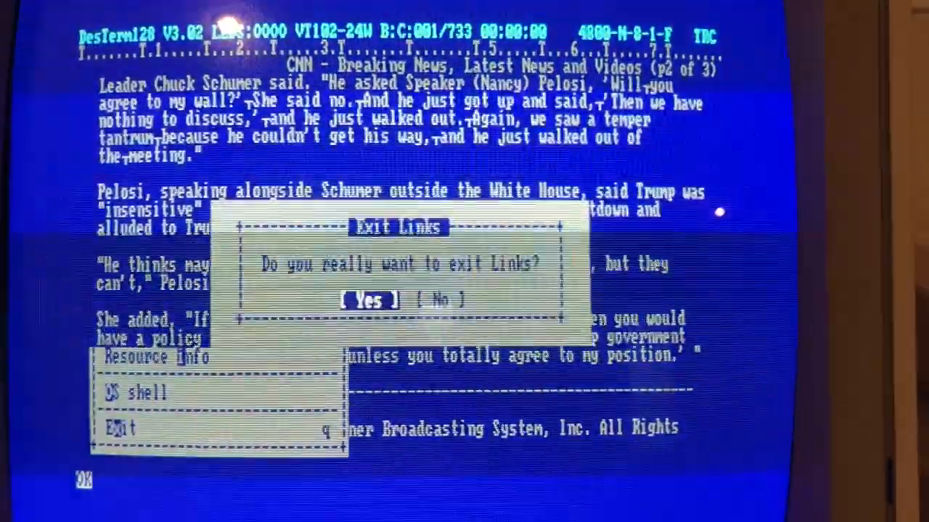
left_click(365, 301)
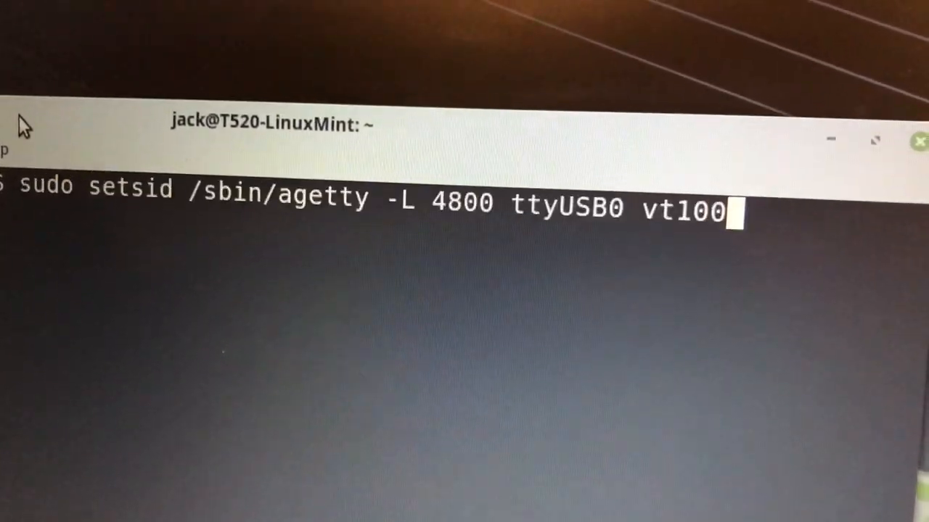
- Enter dmesg | grep tty at the prompt to list tty device messages
type("dmesg | grep tty")
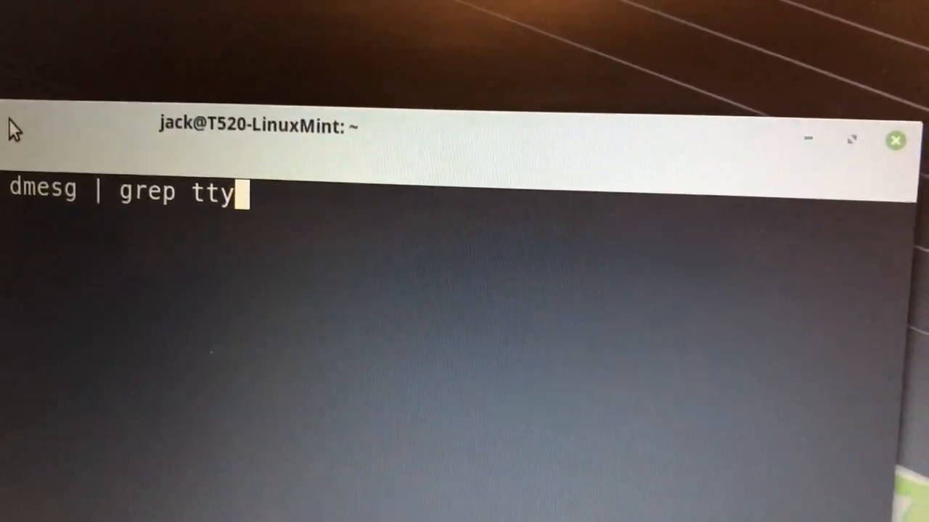